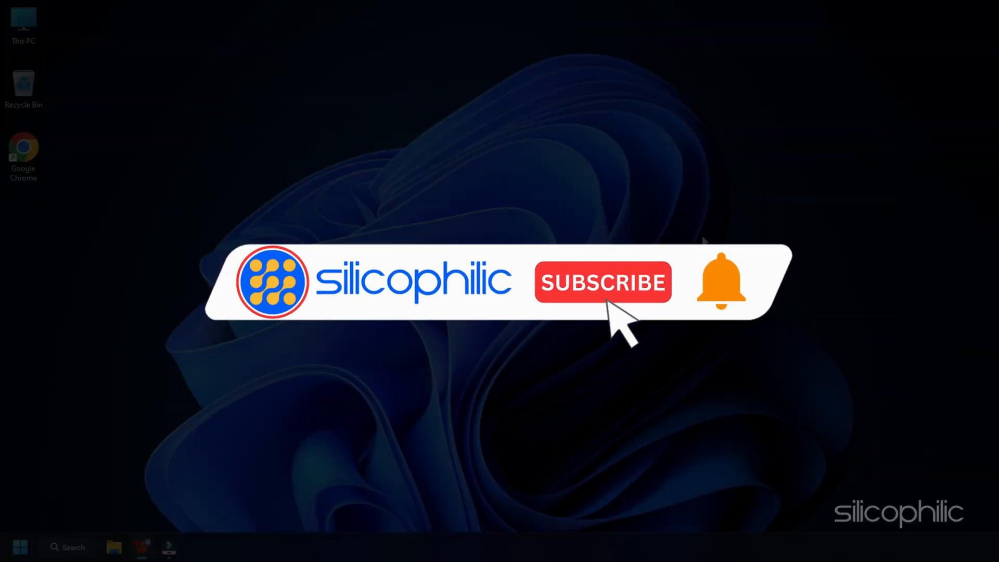
# Reach System Properties' Computer Name settings from This PC's Properties via Advanced system settings.
pyautogui.click(603, 282)
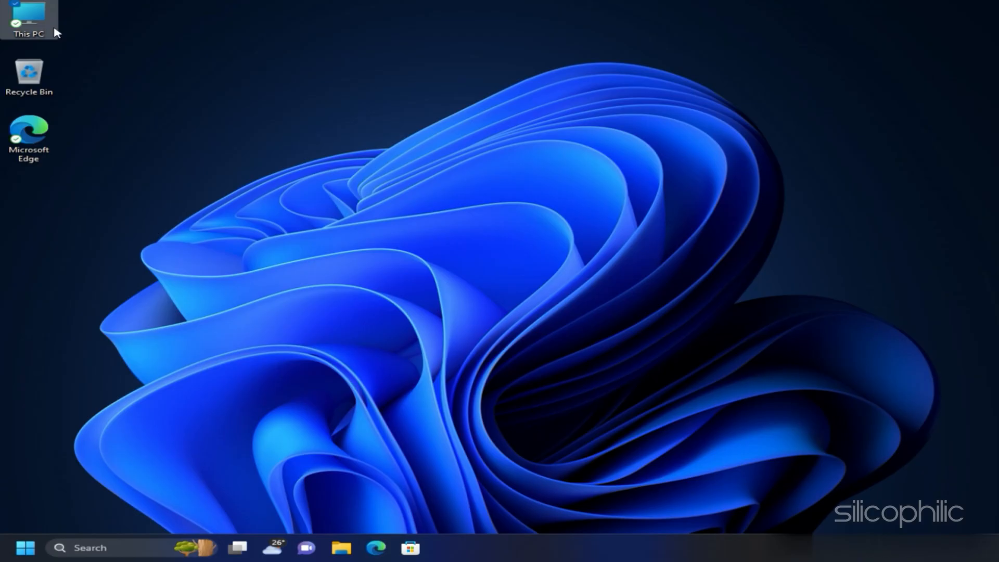
pyautogui.rightClick(29, 19)
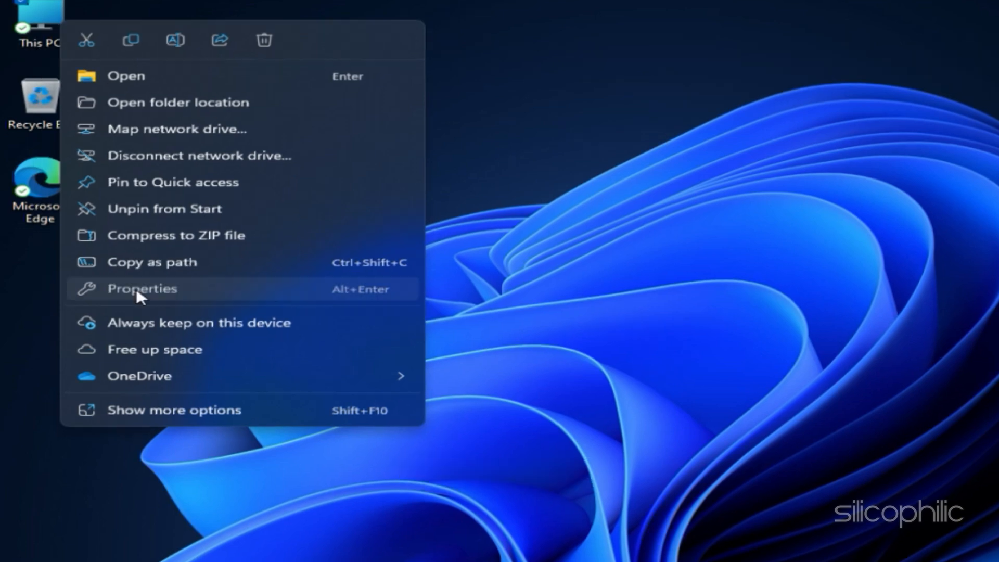
pyautogui.click(142, 288)
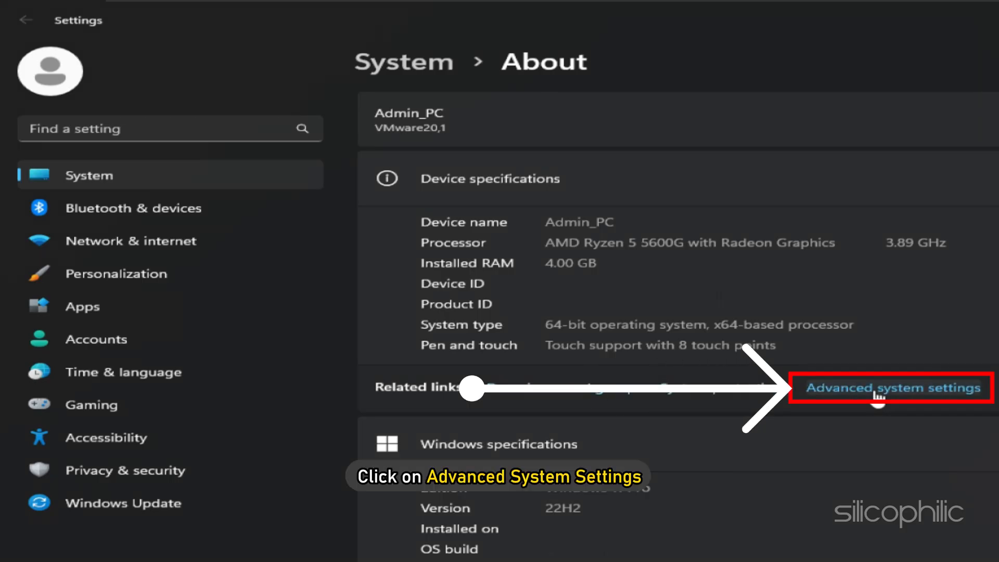
pyautogui.click(890, 387)
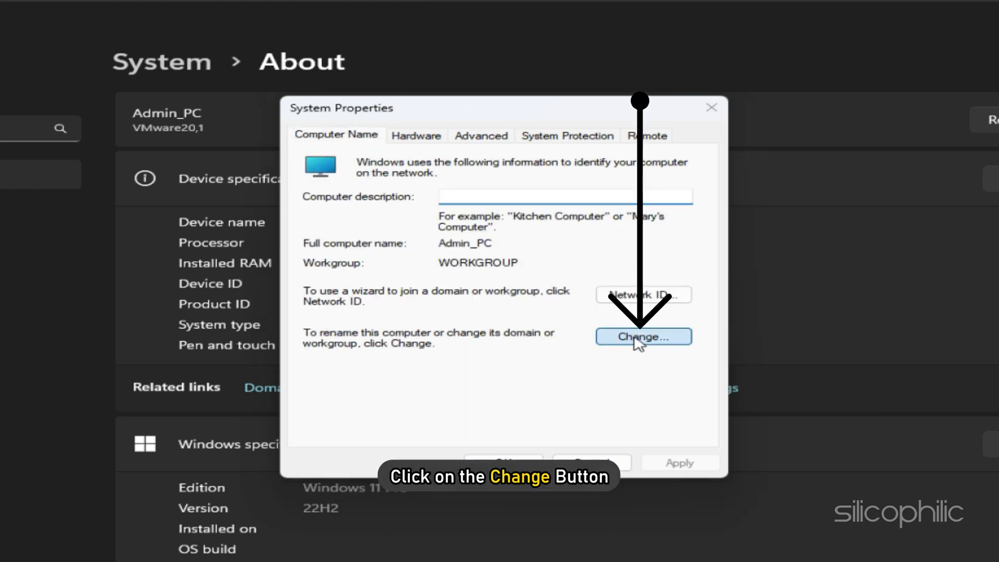
# Set membership to Workgroup 'WORKGROUP', accept the welcome message and restart the PC.
pyautogui.click(642, 336)
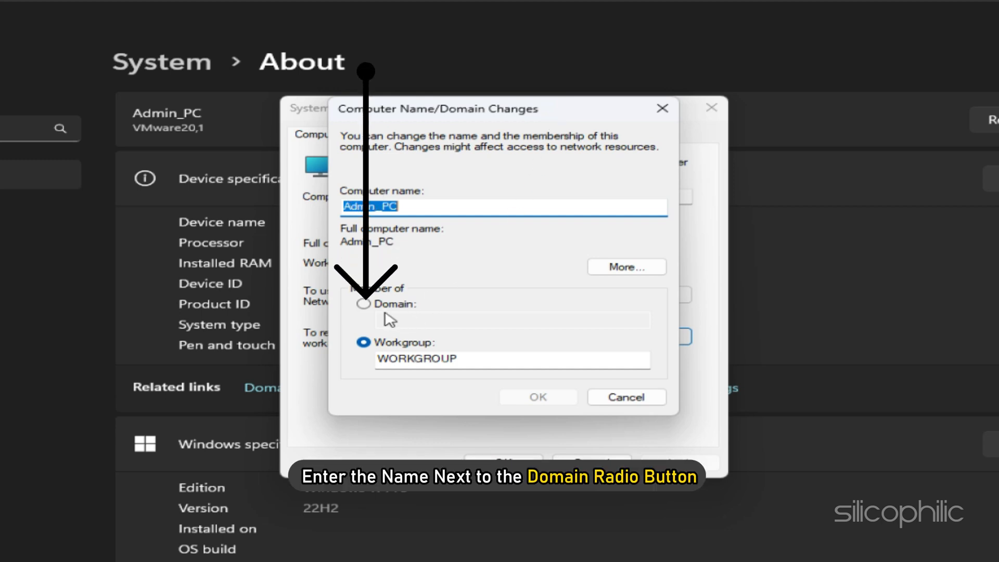
pyautogui.write('My domain')
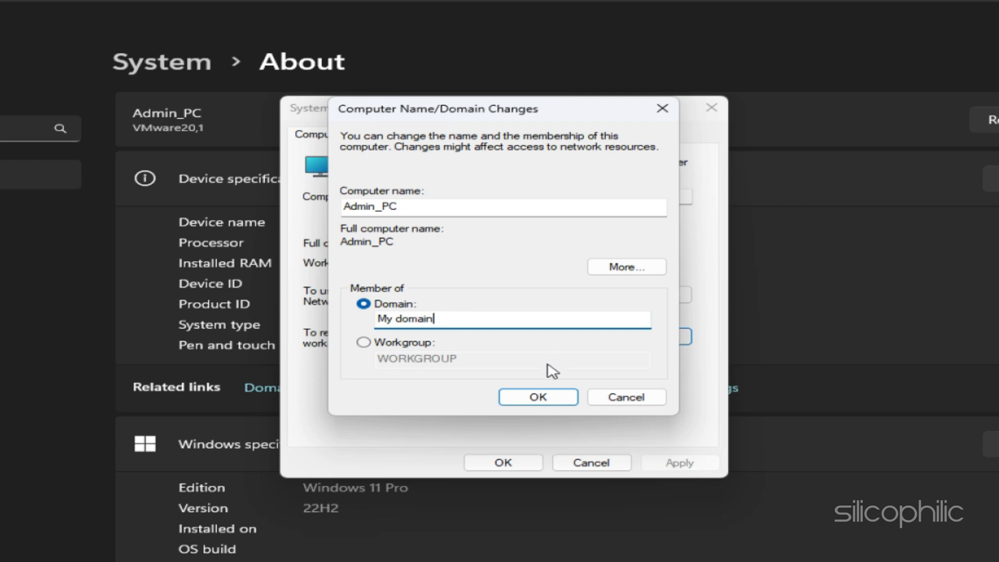
pyautogui.click(363, 342)
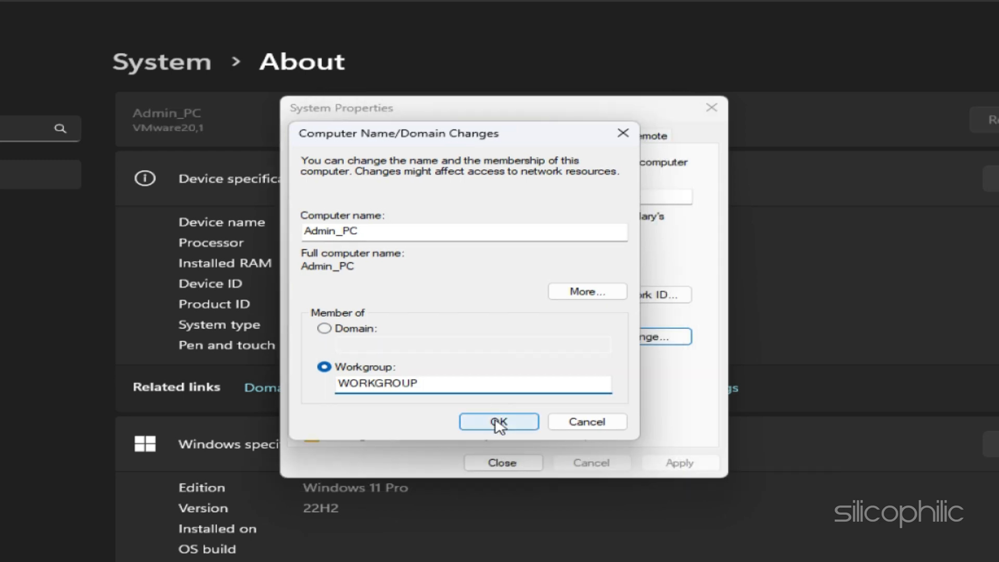
pyautogui.click(498, 422)
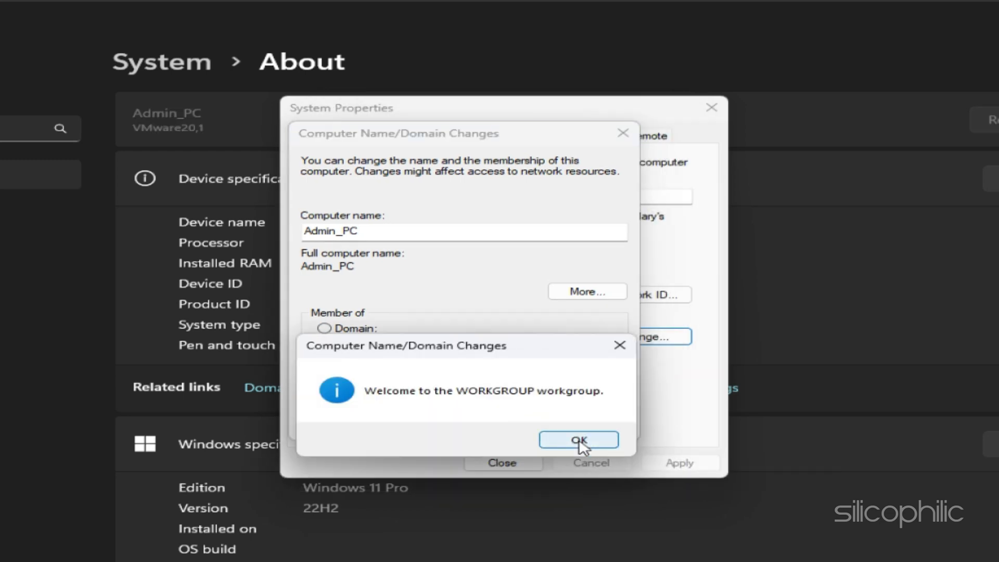
pyautogui.click(577, 439)
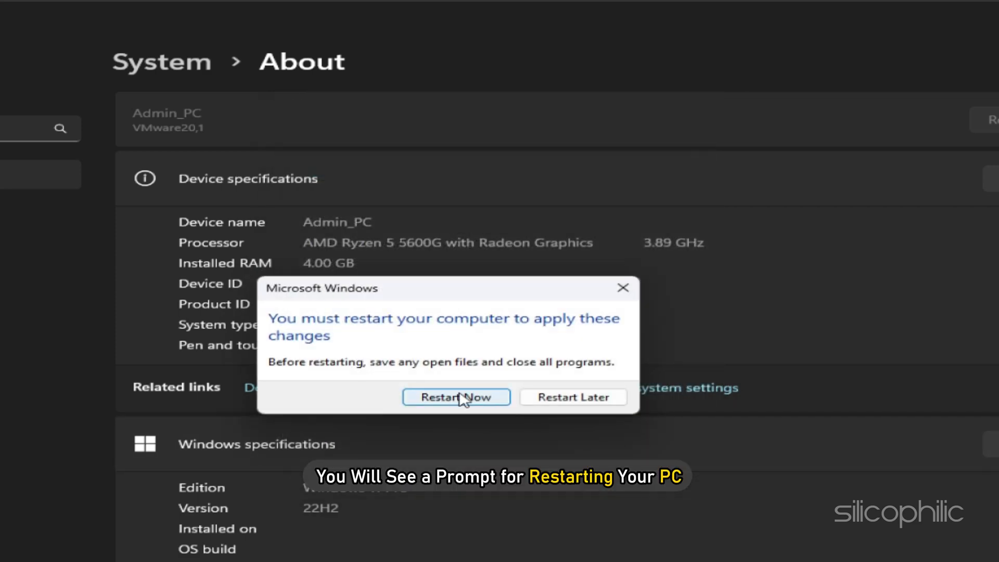
pyautogui.click(456, 396)
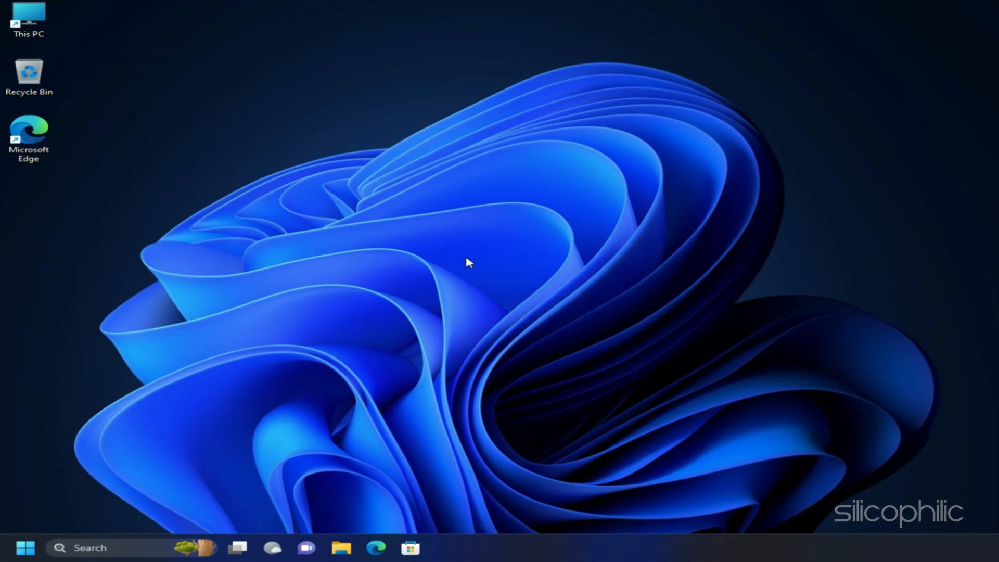
# Bring up File Explorer's Network view, which reports discovery and file sharing are off.
pyautogui.press('Win+E')
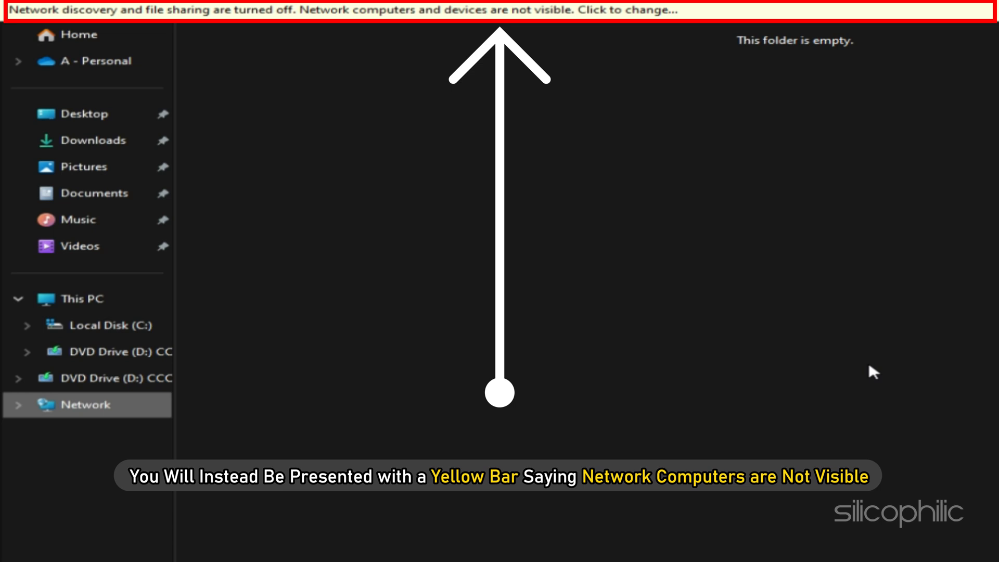
# Enable network discovery and file sharing, then refresh so Client PC, Share and Users are listed.
pyautogui.click(498, 9)
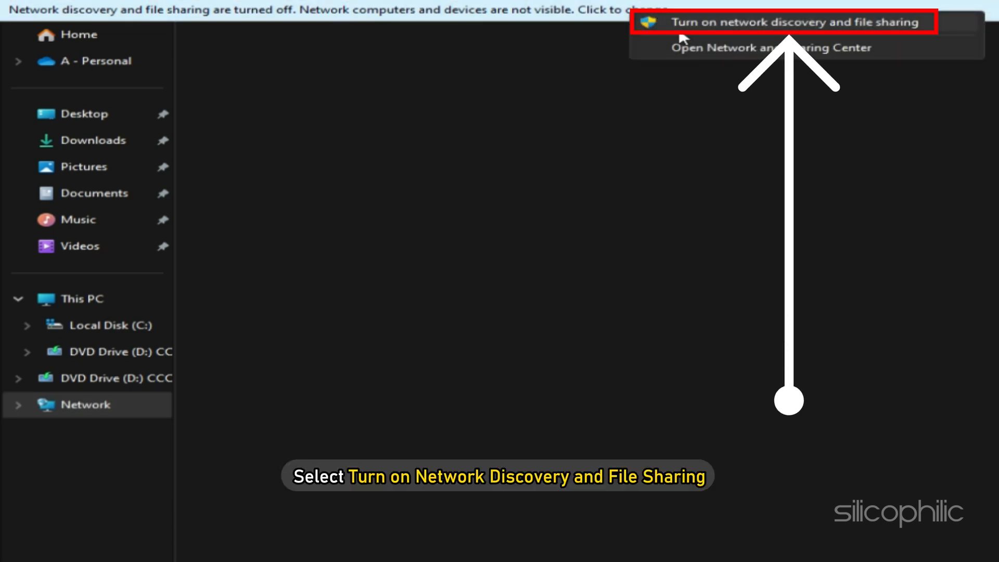
pyautogui.click(800, 22)
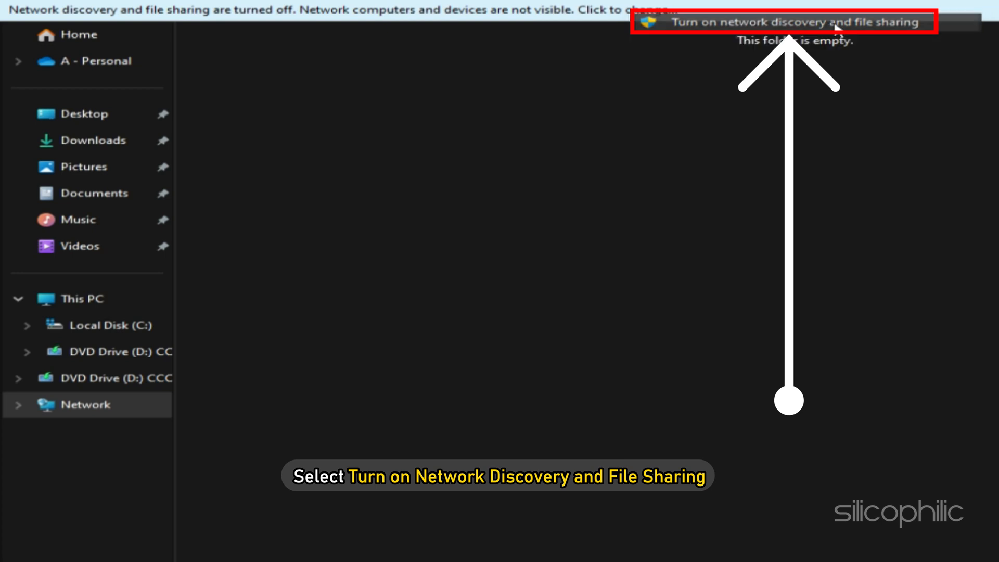
pyautogui.rightClick(717, 358)
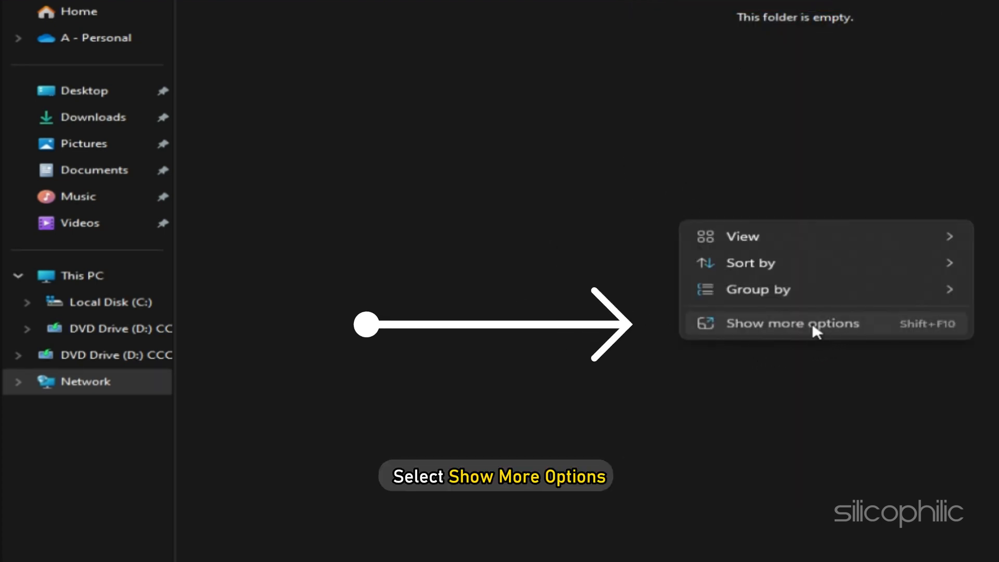
pyautogui.click(791, 323)
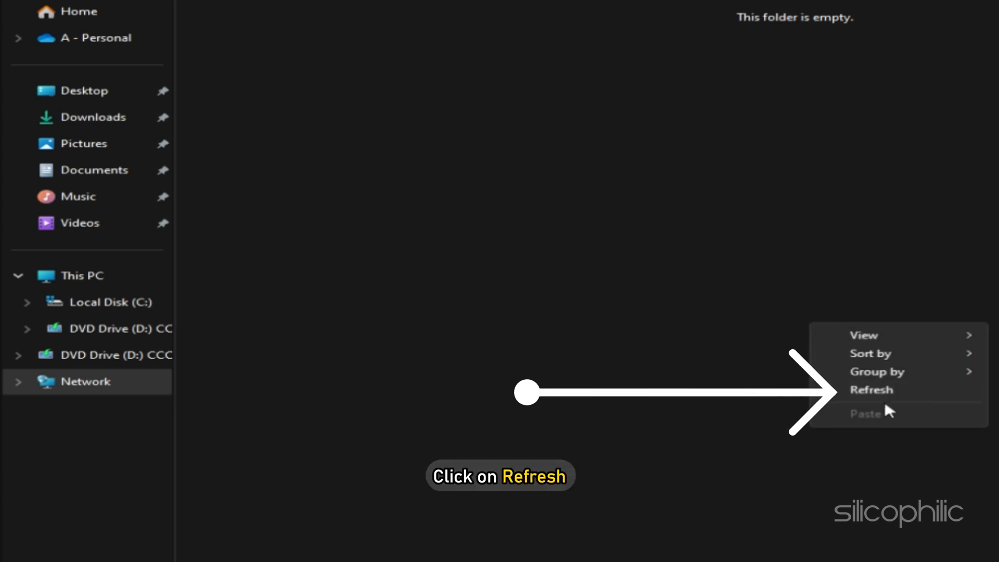
pyautogui.click(871, 389)
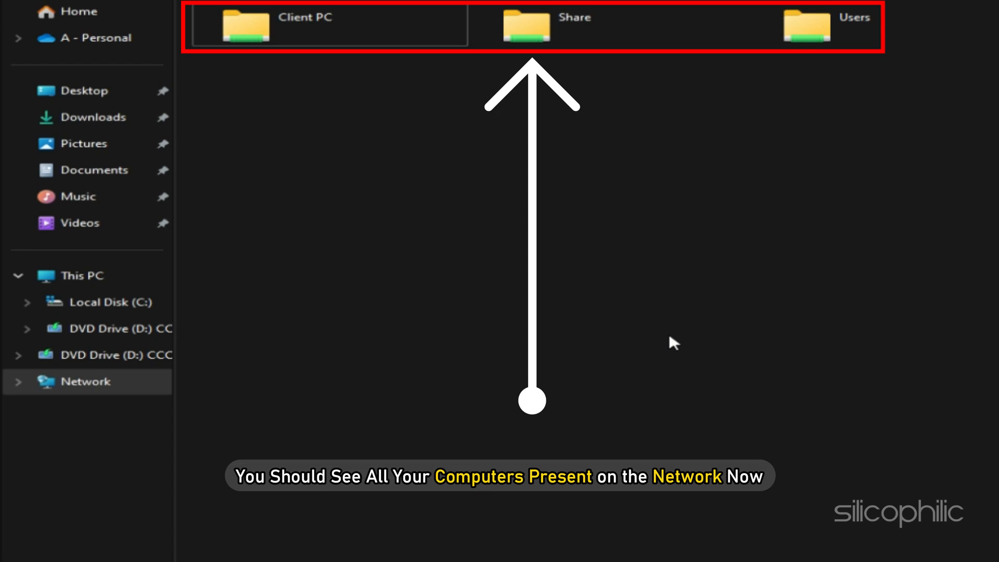
pyautogui.moveTo(831, 25)
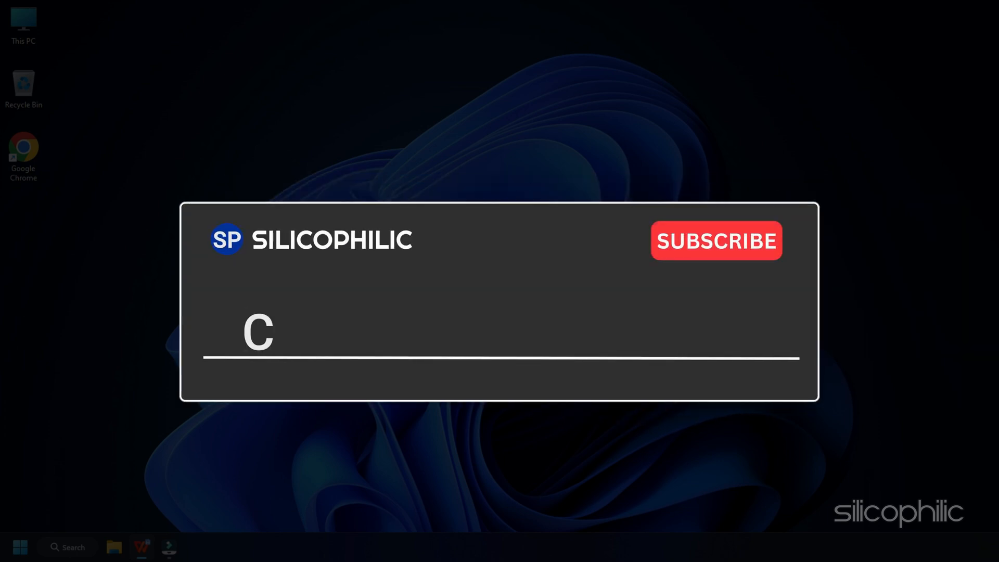
pyautogui.write('omment Down Below')
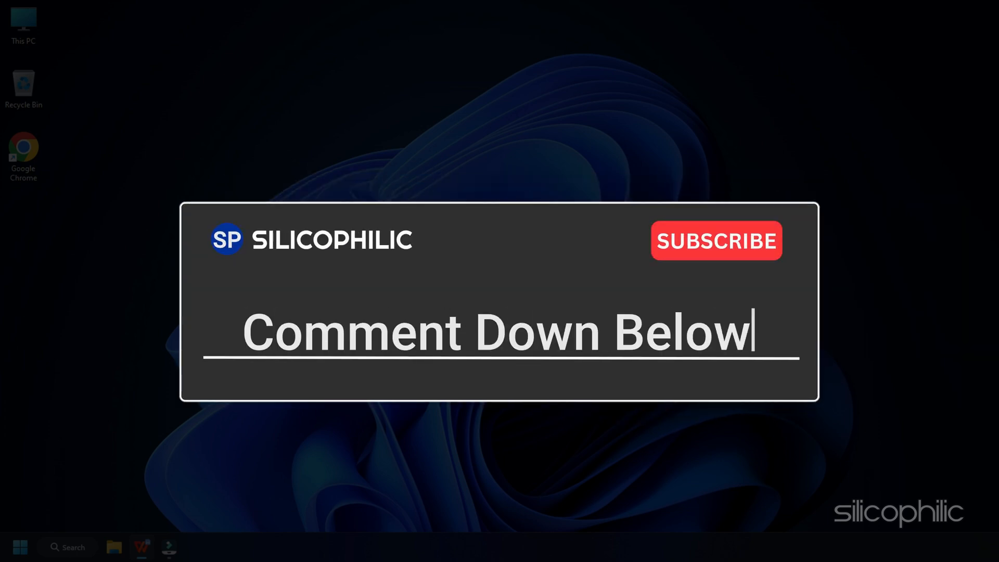